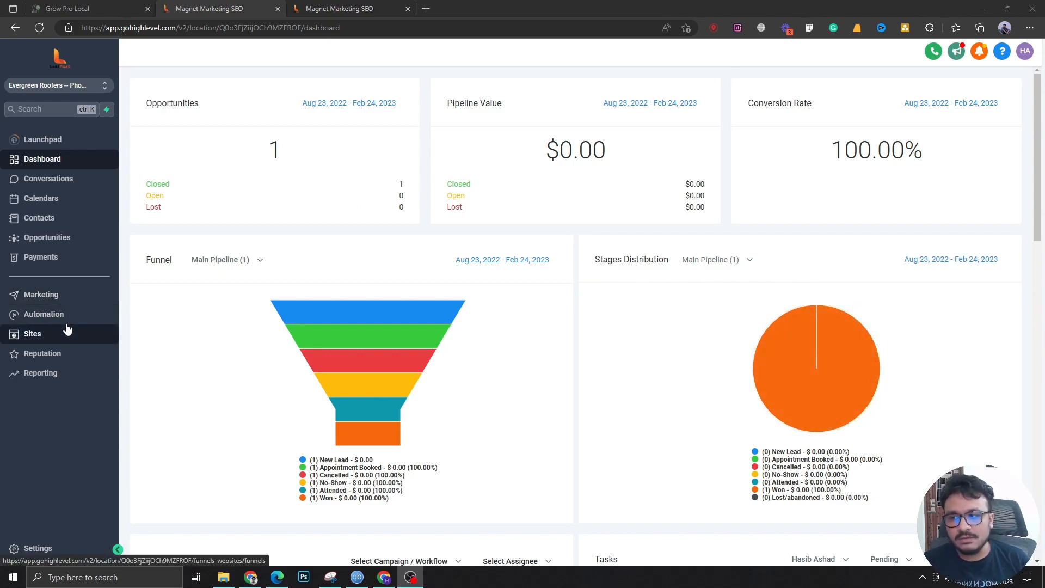
# - Create a blank workflow from scratch titled 'Stale Opportunities Automation'
pyautogui.click(44, 314)
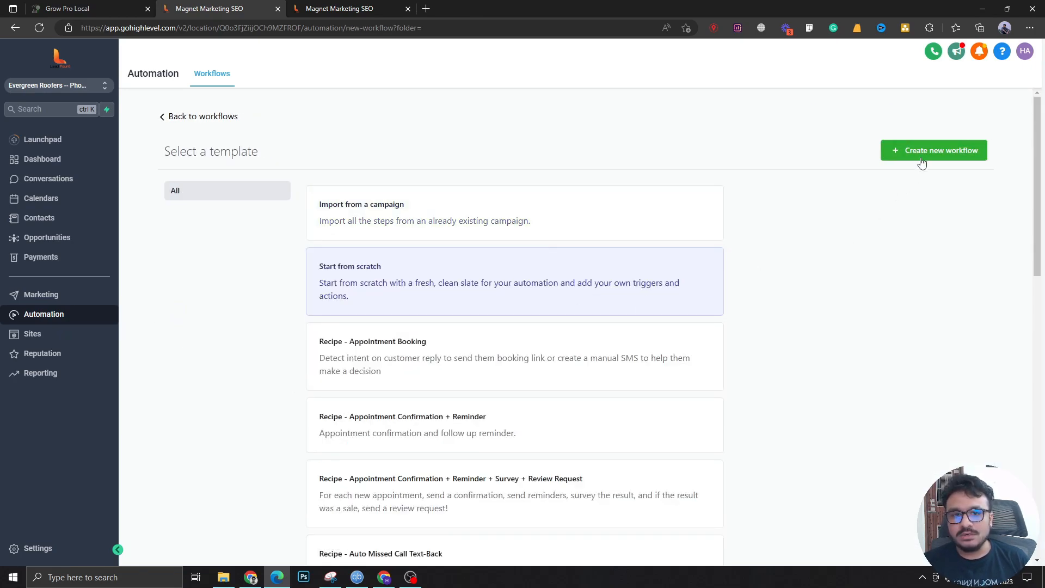
pyautogui.click(932, 150)
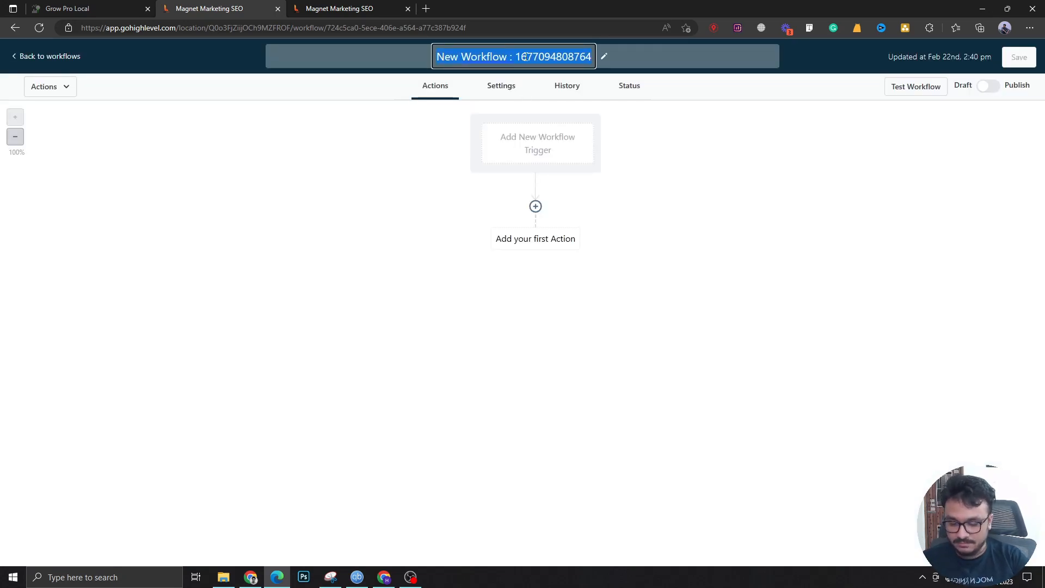
pyautogui.write('Stale Opp')
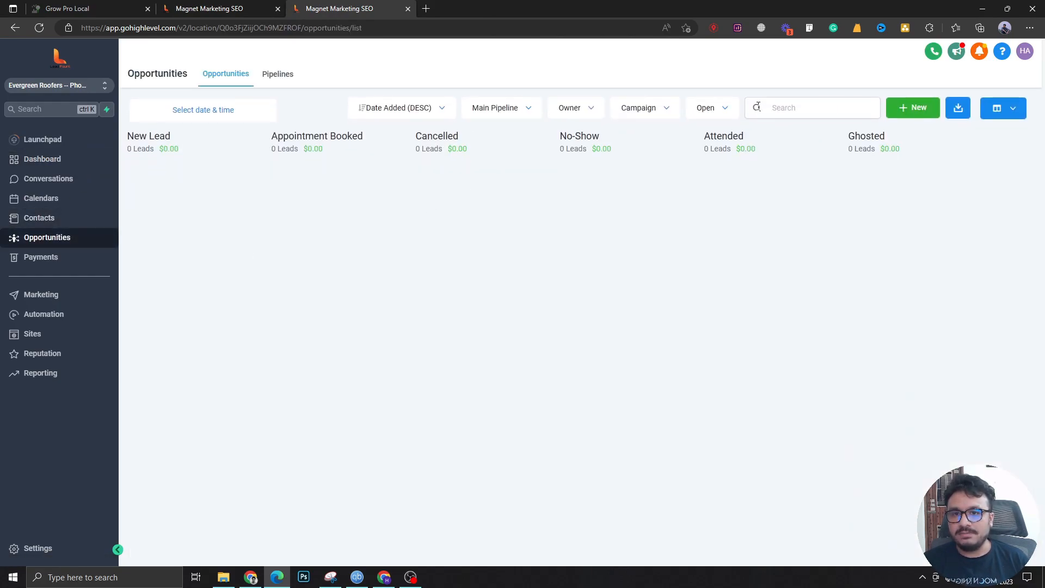
# - Reopen John Doe's test opportunity with status Open and move it to the Ghosted stage
pyautogui.click(711, 107)
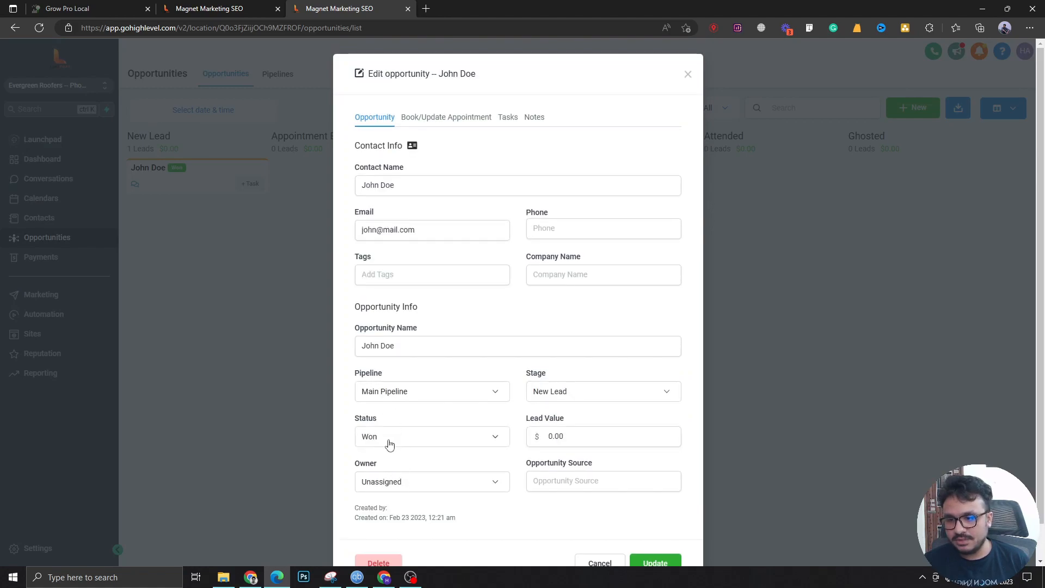
pyautogui.click(432, 436)
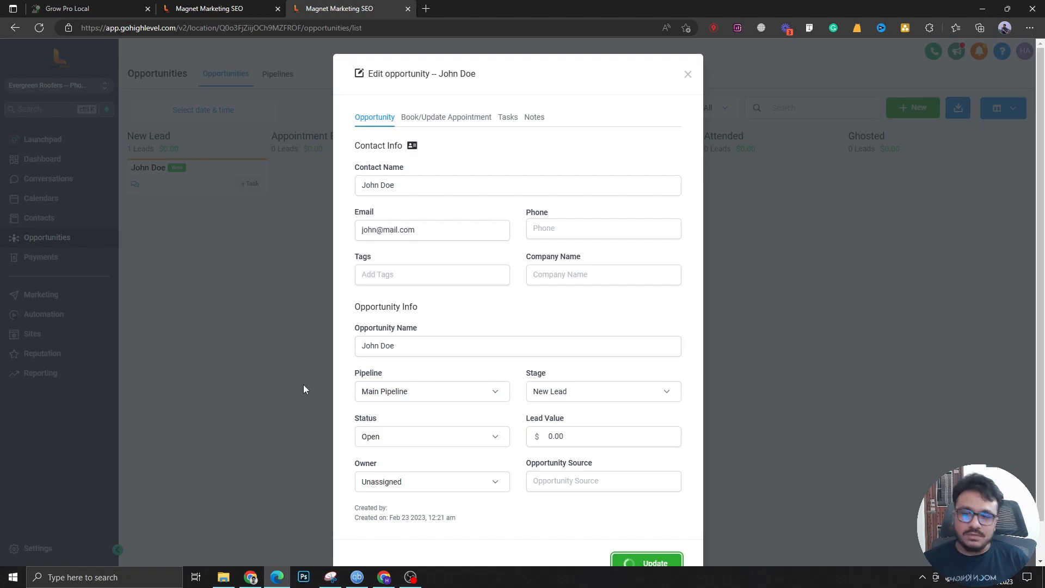
pyautogui.click(687, 73)
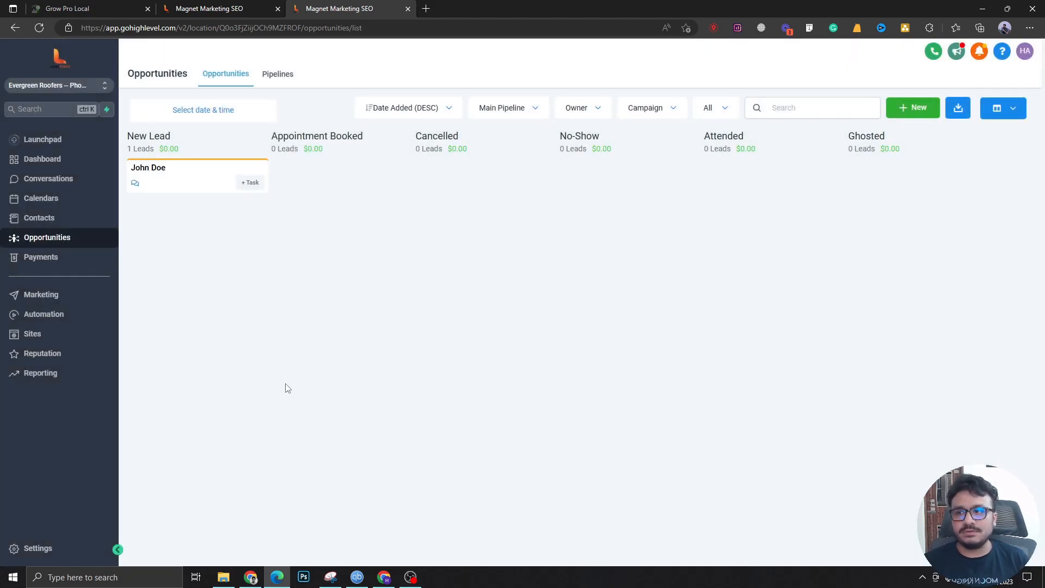
pyautogui.moveTo(297, 383)
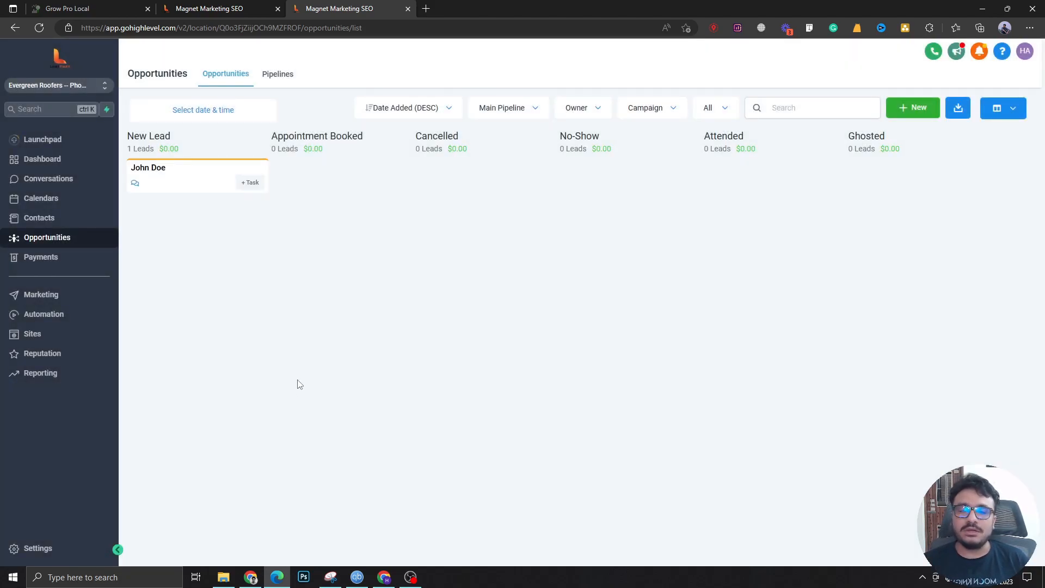
pyautogui.moveTo(251, 281)
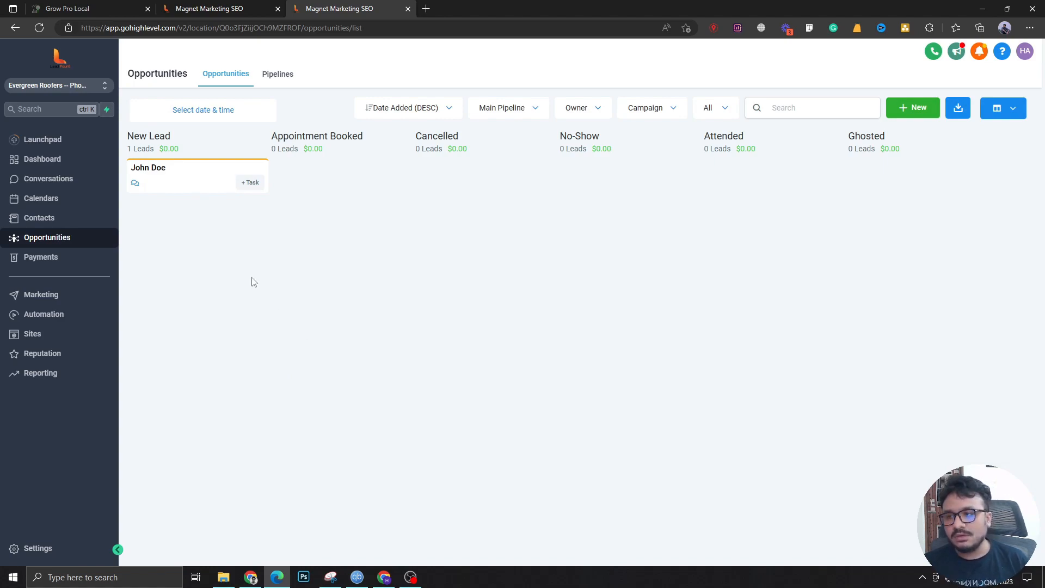
pyautogui.moveTo(134, 183)
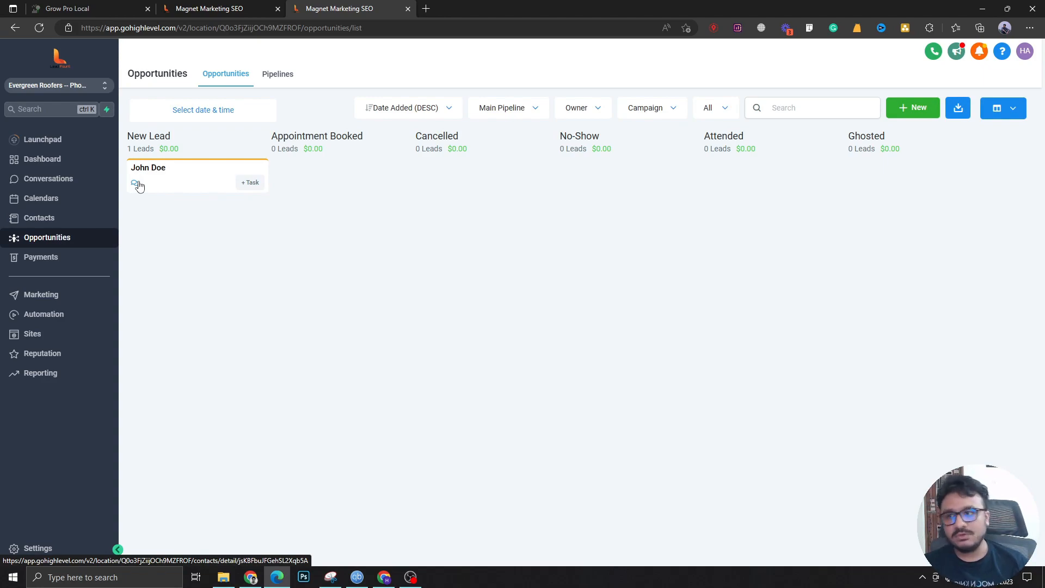
pyautogui.moveTo(185, 176)
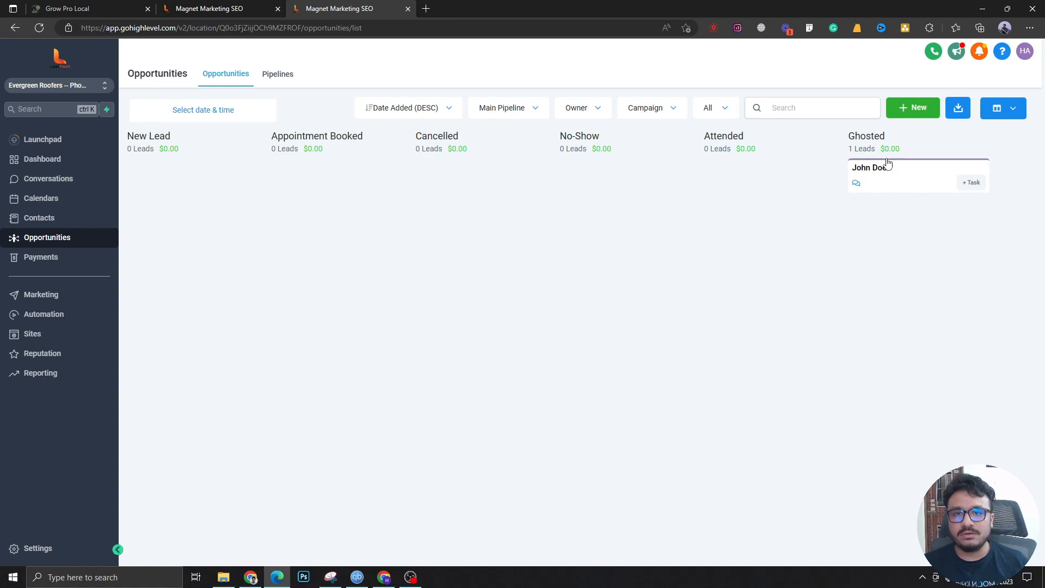
pyautogui.moveTo(886, 173); pyautogui.dragTo(167, 170)
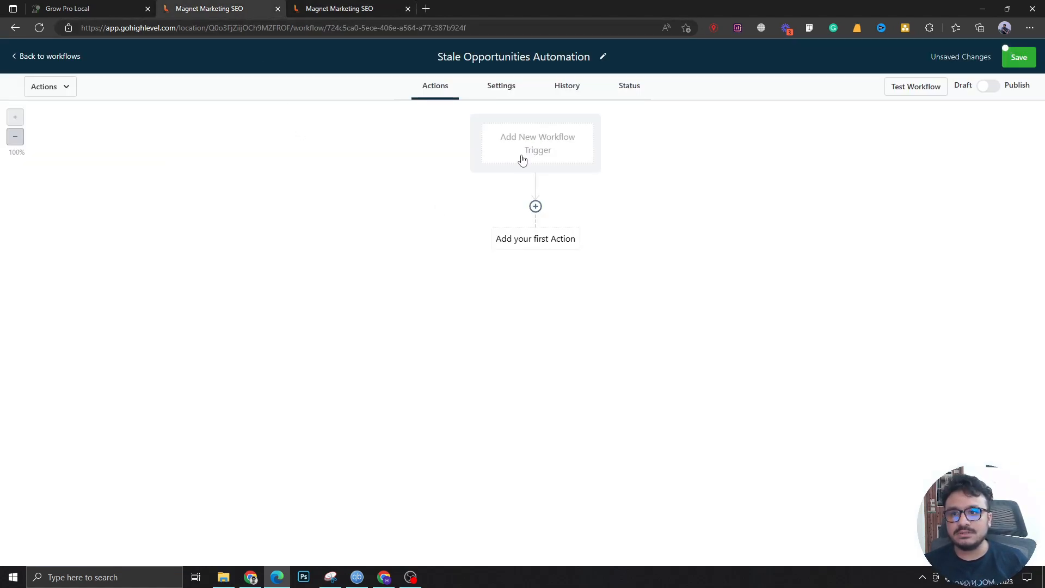
# - Add a Stale Opportunities trigger filtered to Main Pipeline and the New Lead stage
pyautogui.click(537, 143)
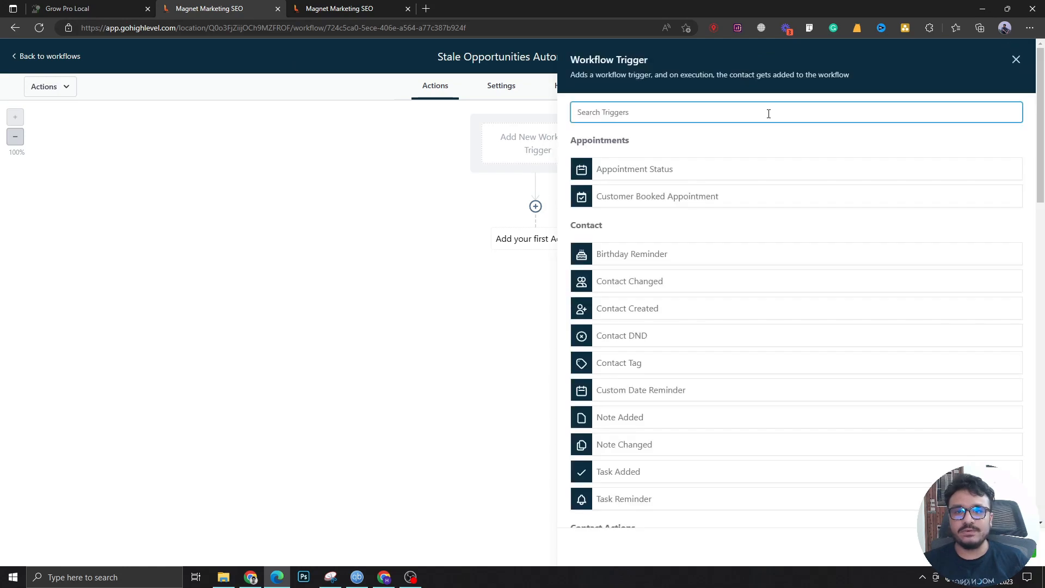
pyautogui.write('sta')
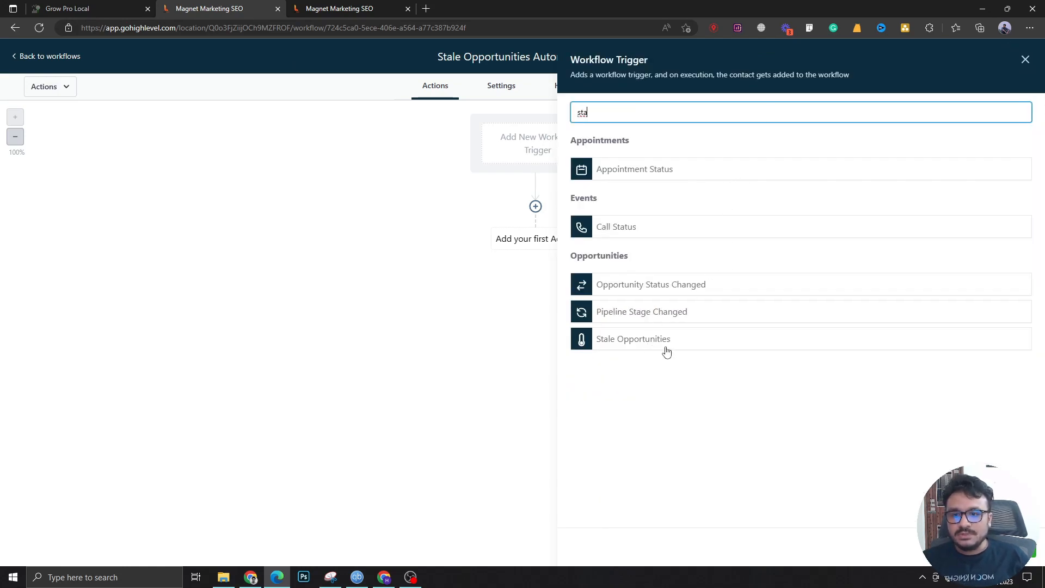
pyautogui.moveTo(663, 267)
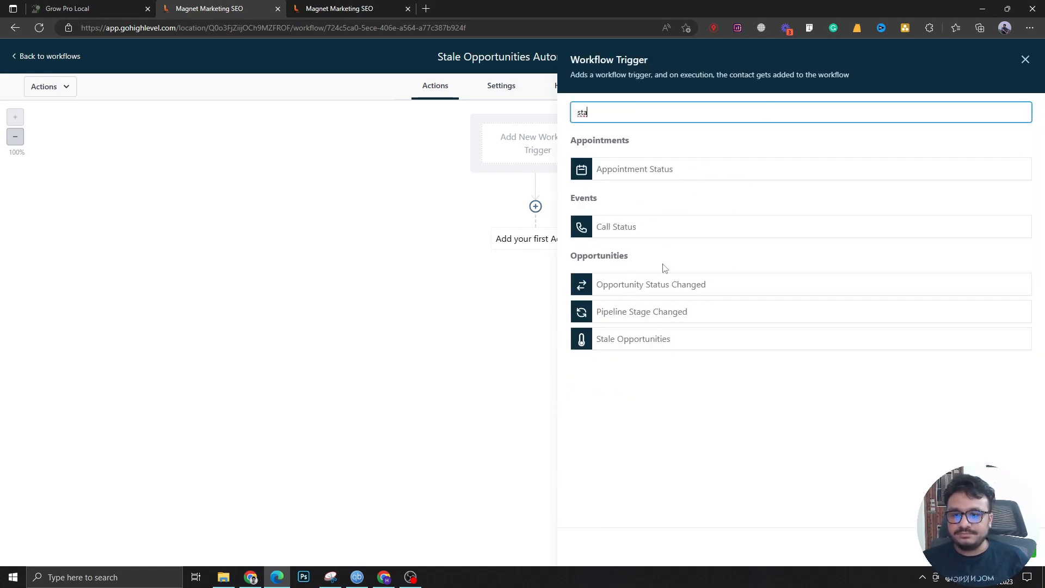
pyautogui.click(632, 338)
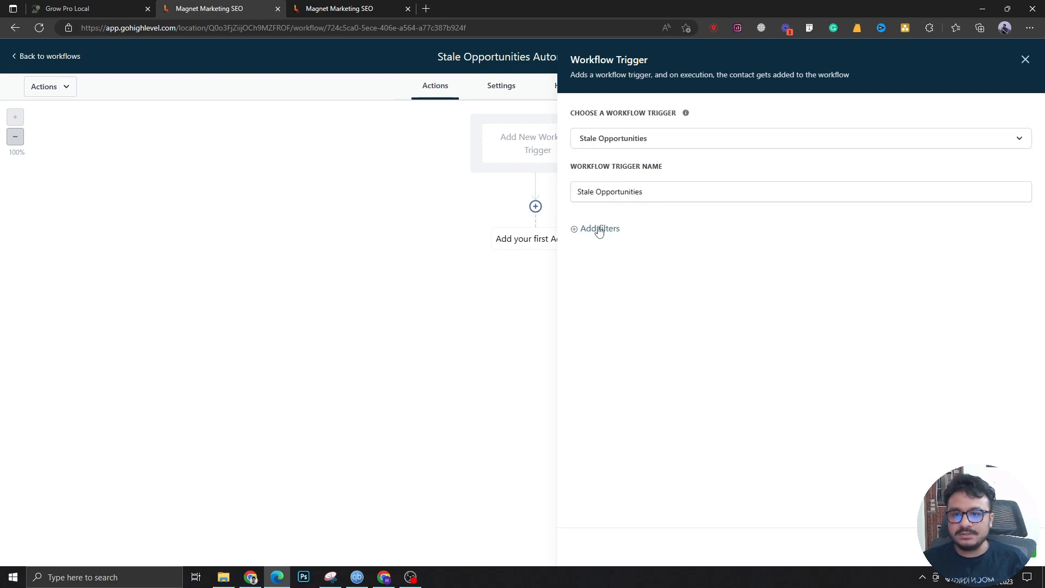
pyautogui.click(598, 227)
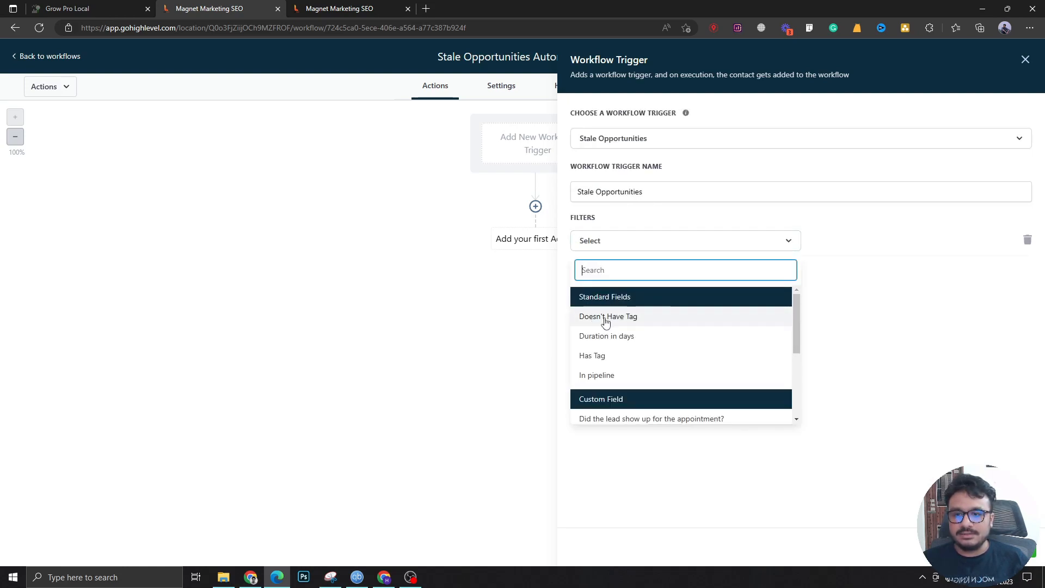
pyautogui.click(597, 374)
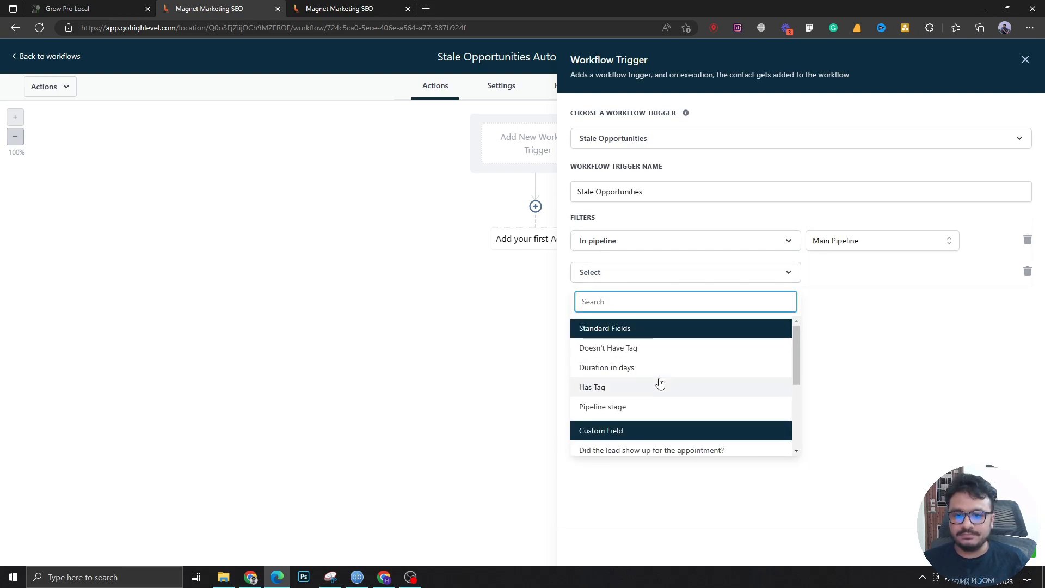
pyautogui.click(602, 406)
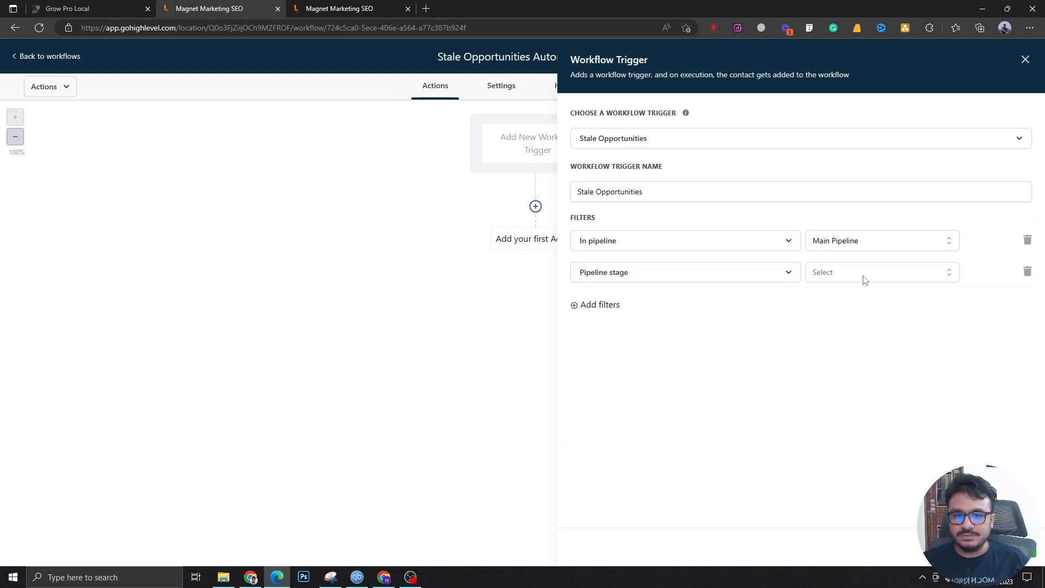
pyautogui.click(880, 272)
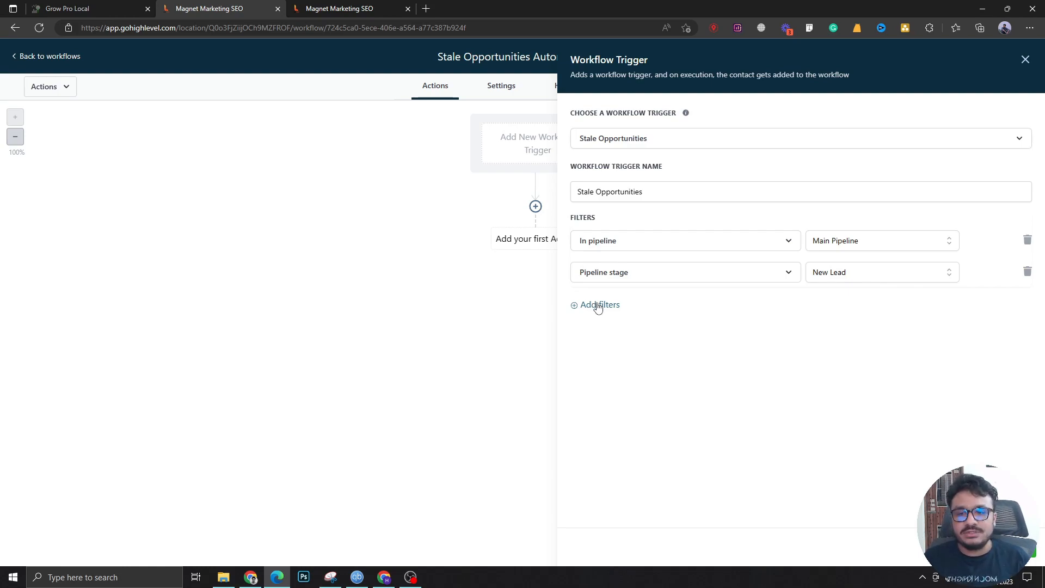
# - Add a 150-day duration filter to the trigger and save it
pyautogui.click(594, 304)
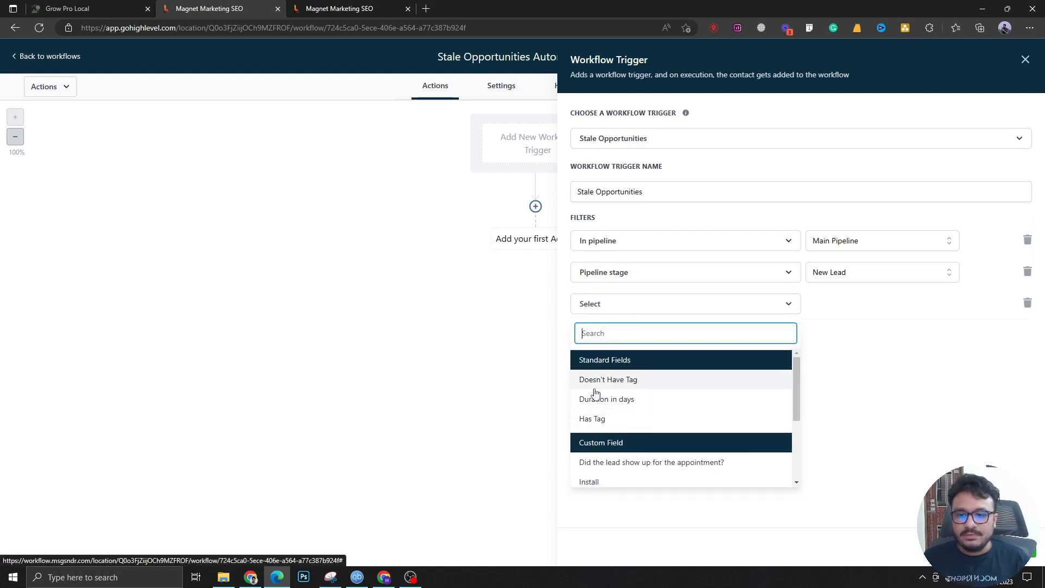
pyautogui.click(606, 398)
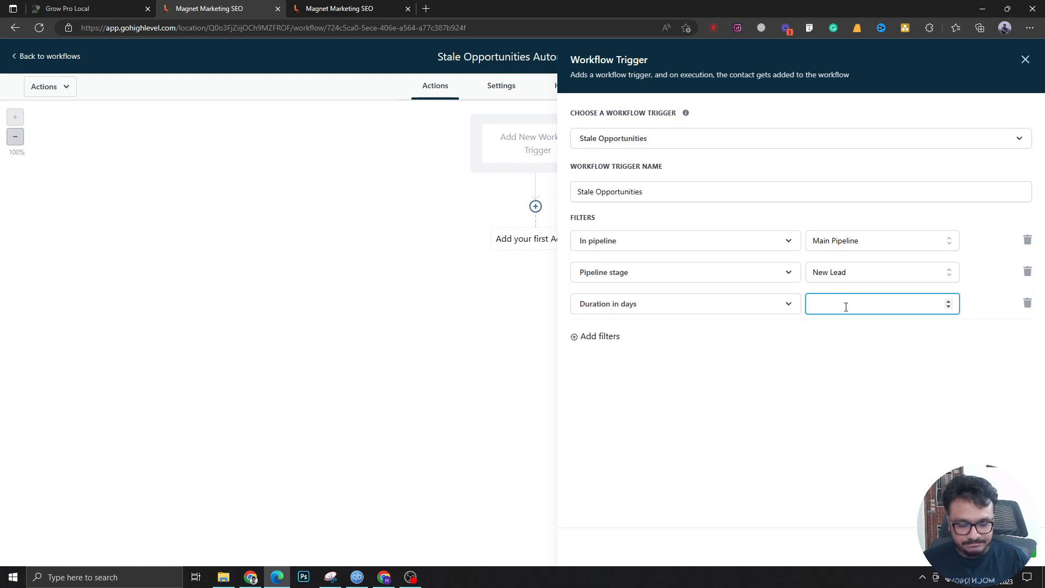
pyautogui.write('100')
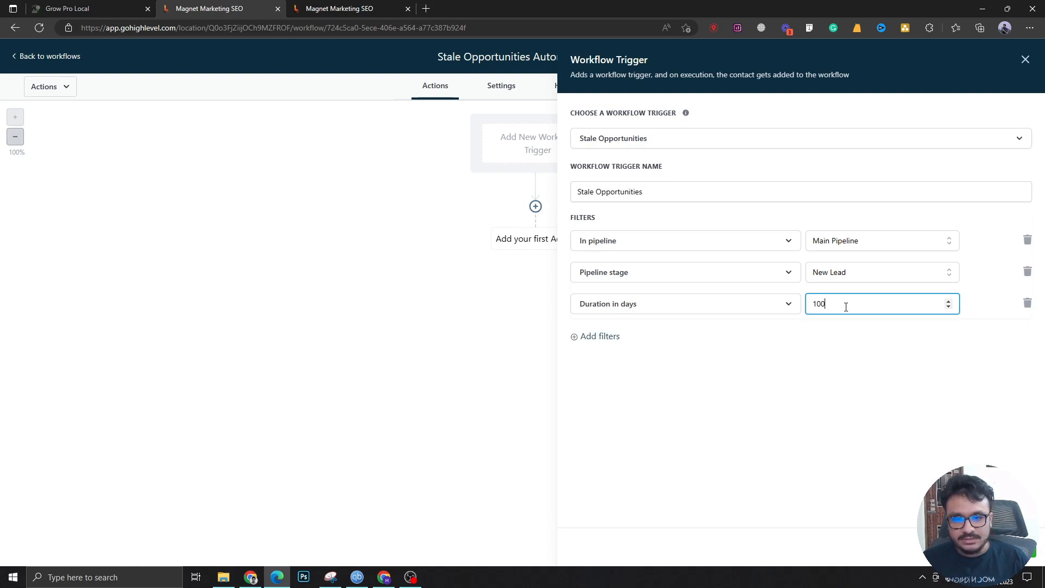
pyautogui.write('150')
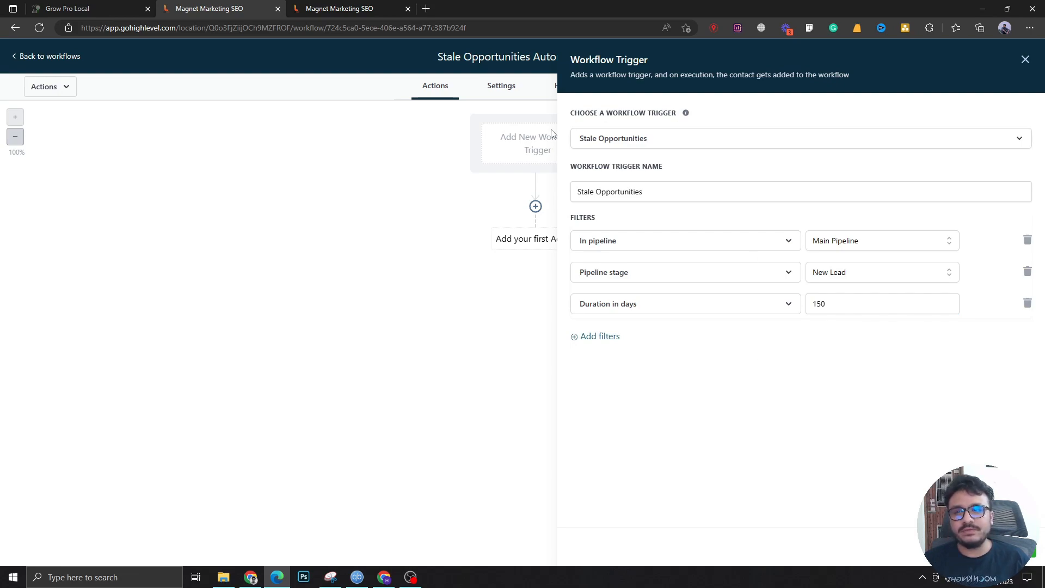
pyautogui.moveTo(524, 124)
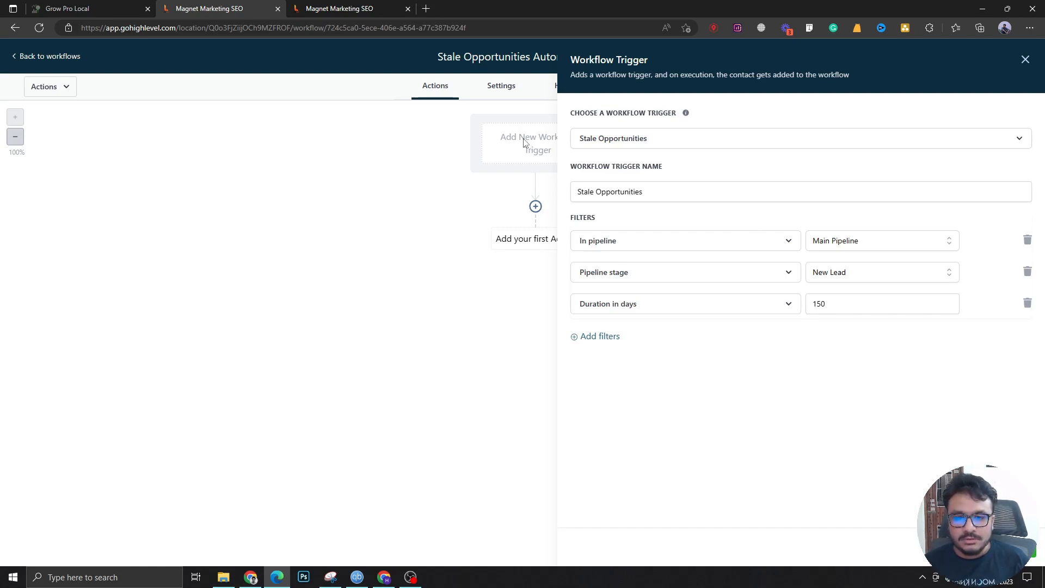
pyautogui.moveTo(810, 318)
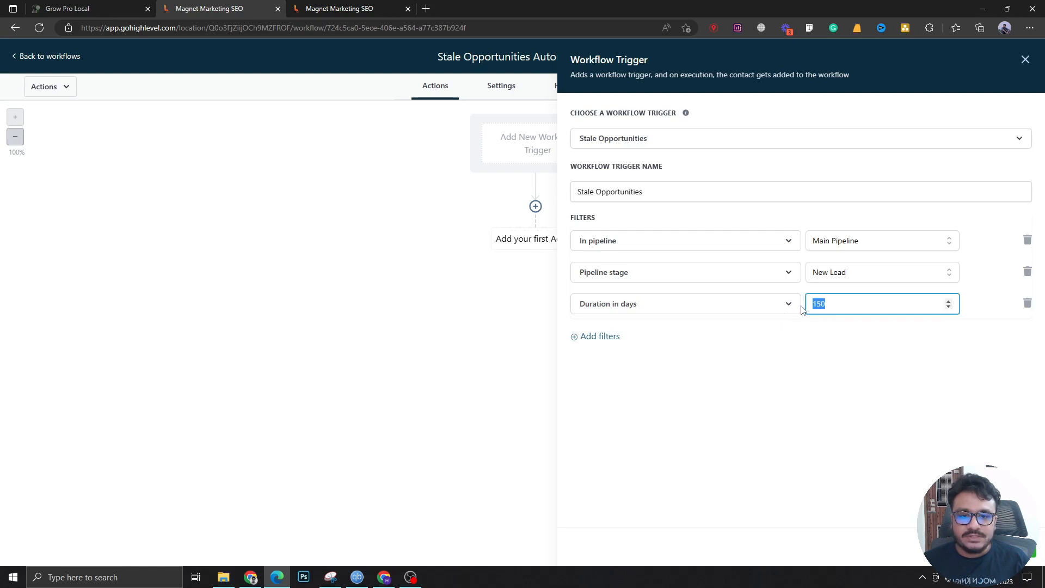
pyautogui.click(1024, 60)
pyautogui.write('c')
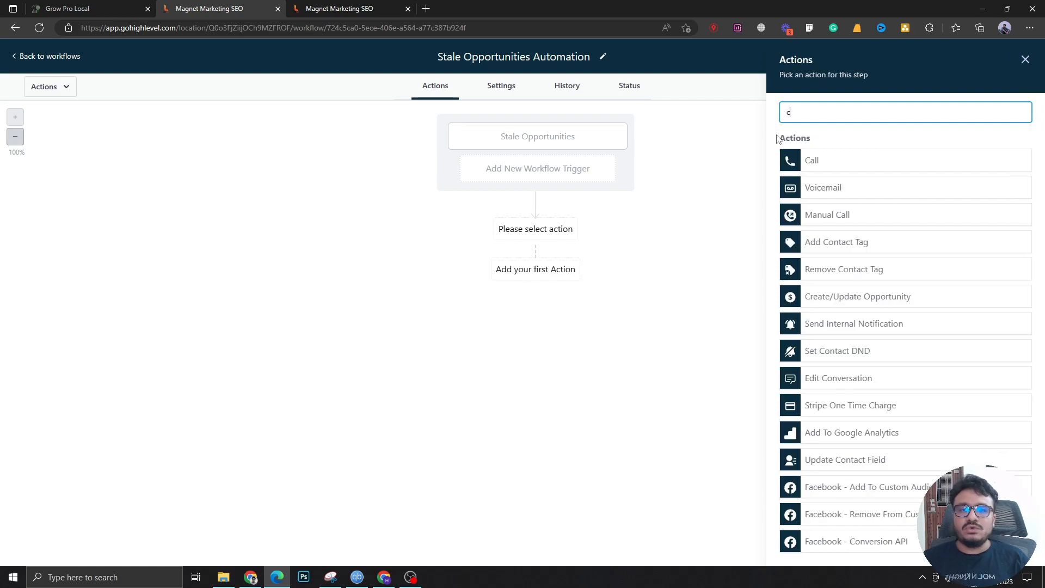
# - Add a Create/Update Opportunity action: Main Pipeline, Ghosted stage, {{contact.name}} name, status abandoned
pyautogui.click(857, 296)
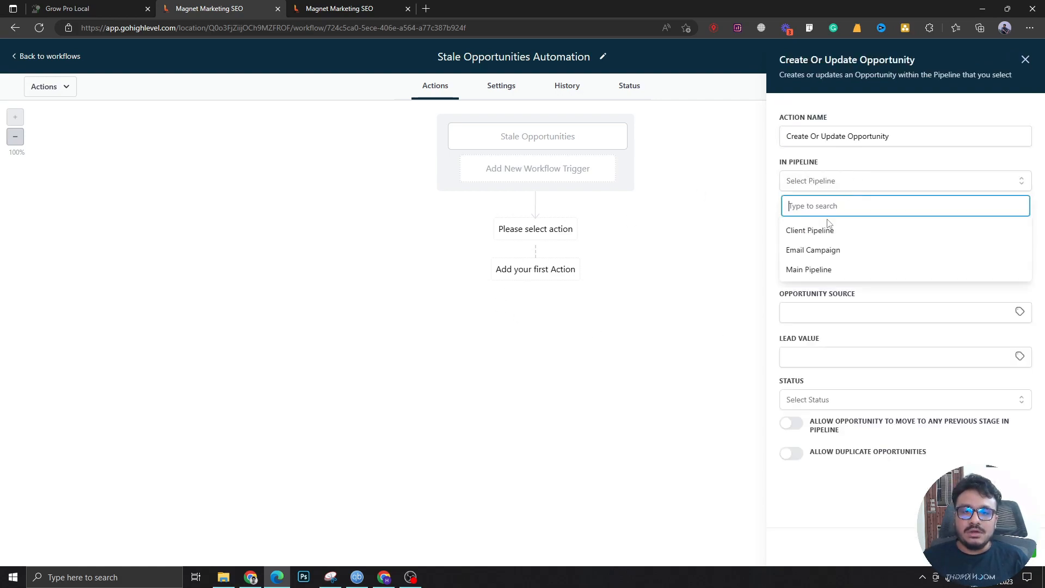
pyautogui.click(808, 269)
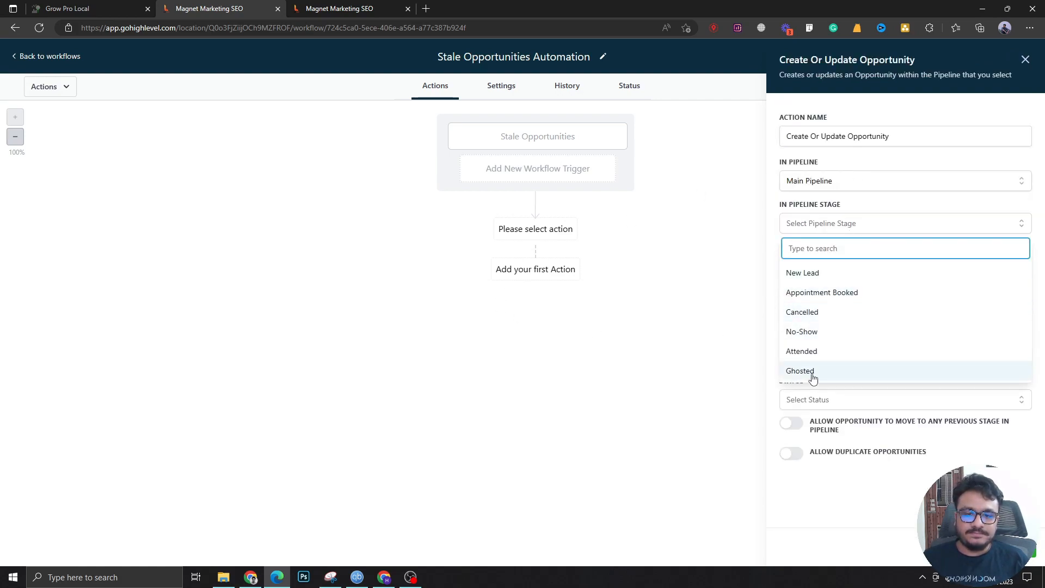
pyautogui.click(799, 371)
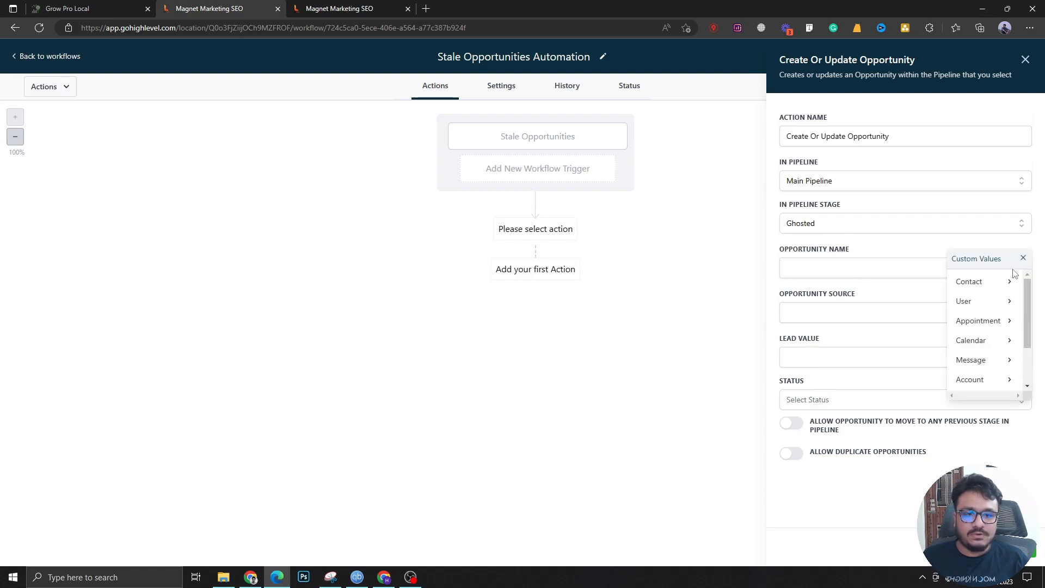
pyautogui.moveTo(969, 281)
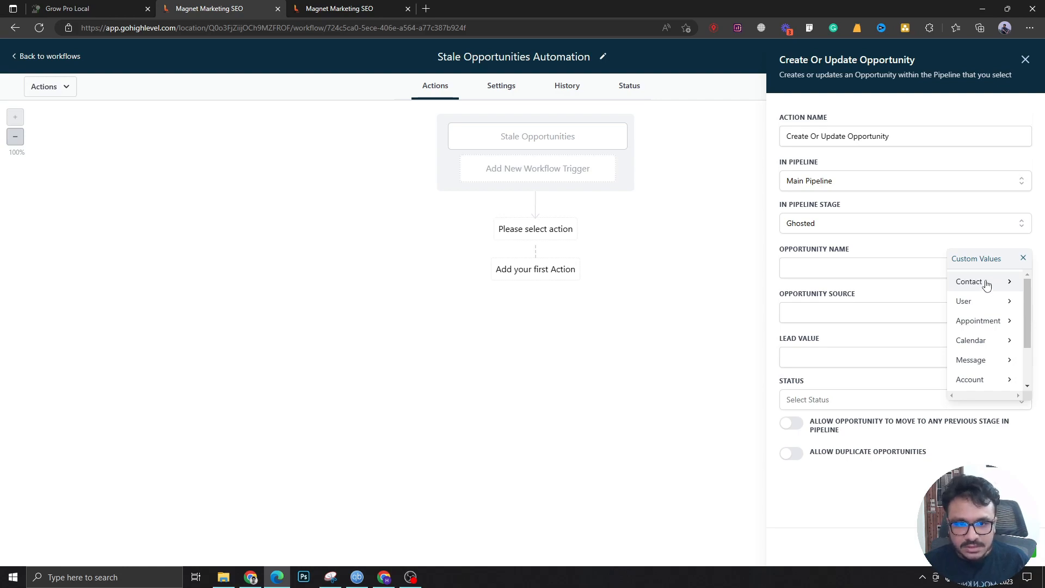
pyautogui.click(968, 281)
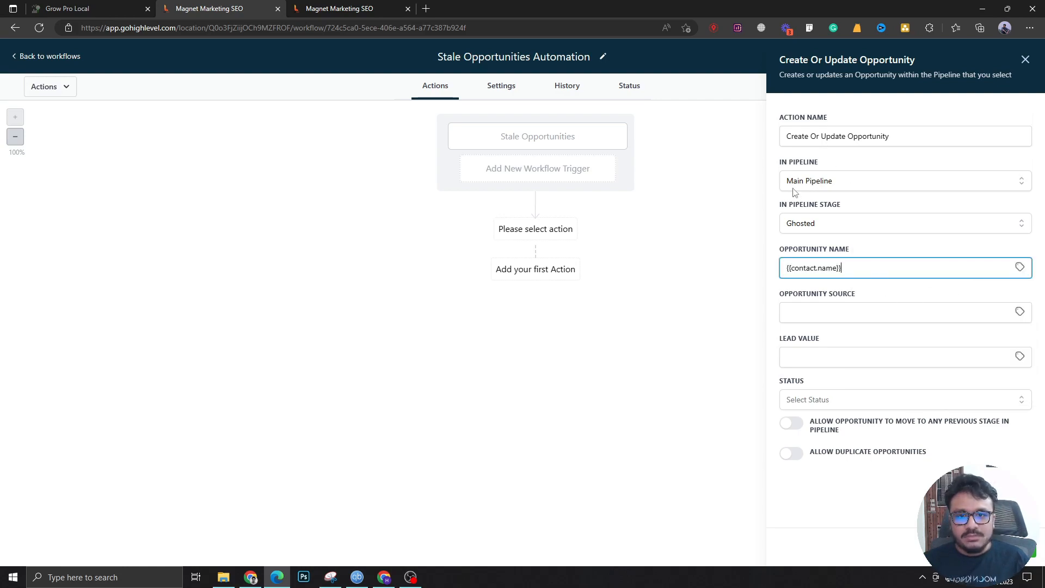
pyautogui.moveTo(698, 215)
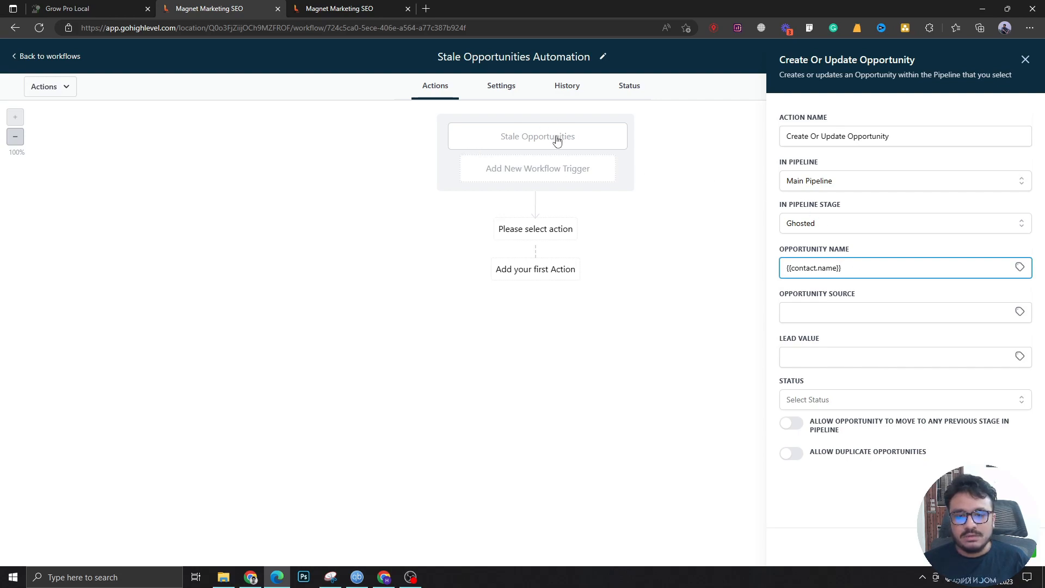
pyautogui.moveTo(897, 420)
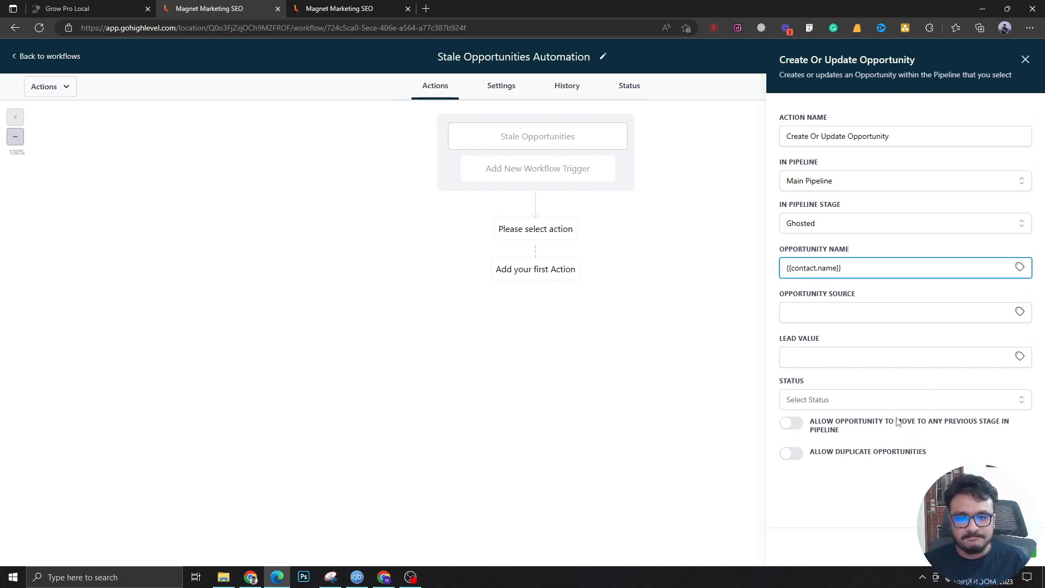
pyautogui.click(903, 399)
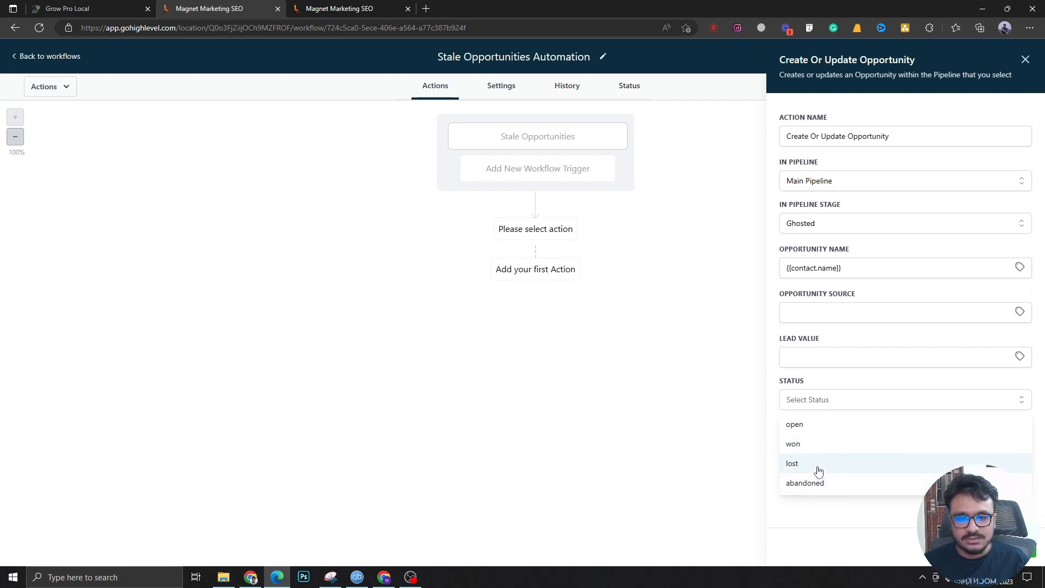
pyautogui.moveTo(813, 483)
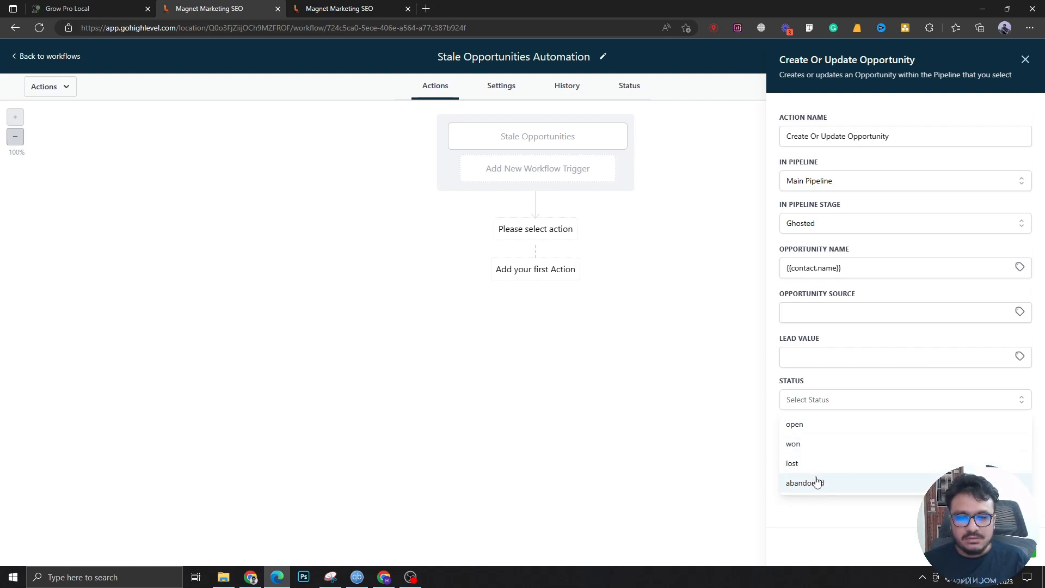
pyautogui.click(804, 483)
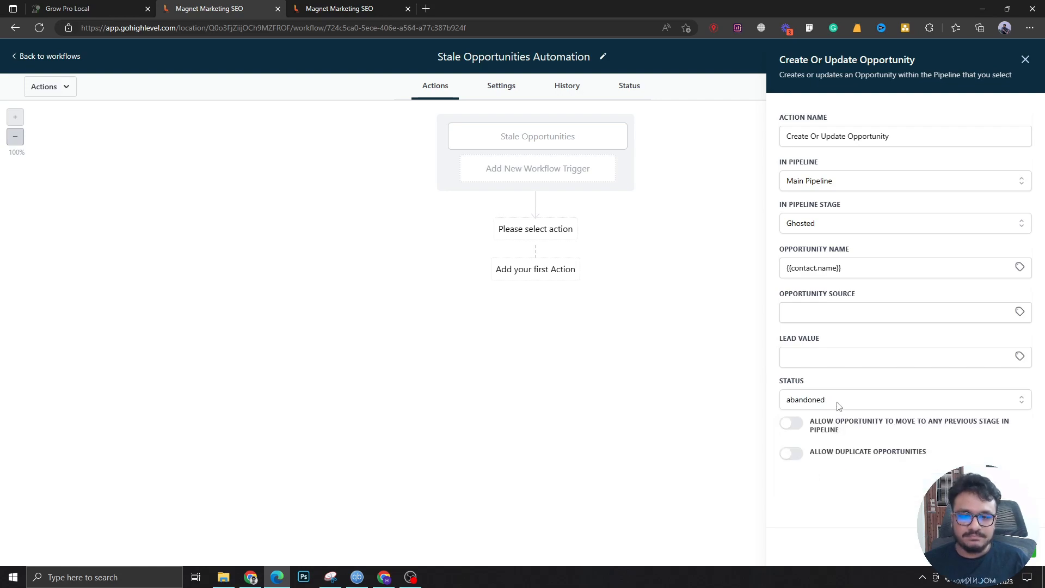
pyautogui.click(1024, 59)
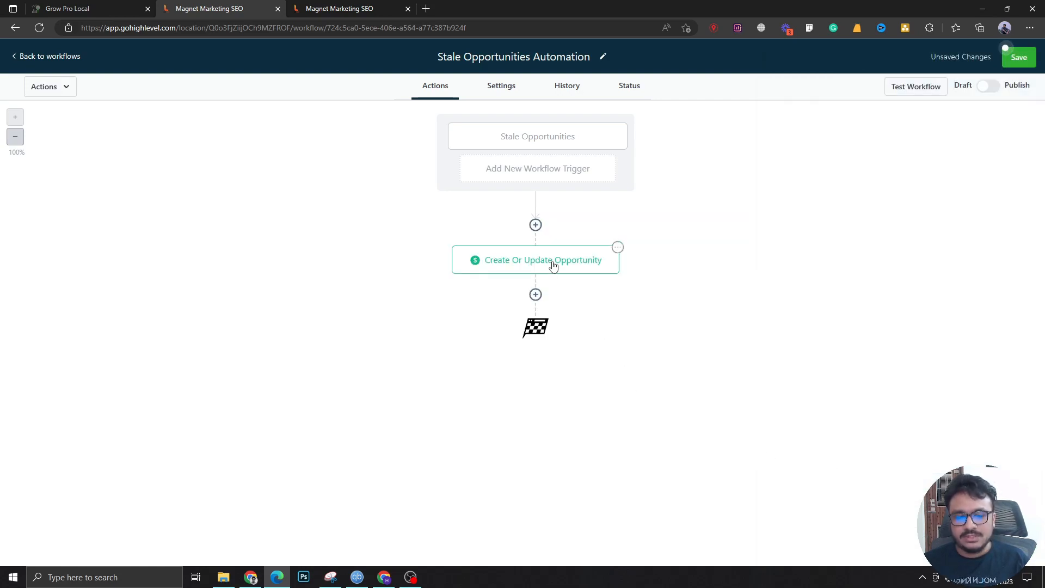
# - Publish and save the Stale Opportunities Automation workflow, then close the reviewed trigger panel
pyautogui.click(988, 86)
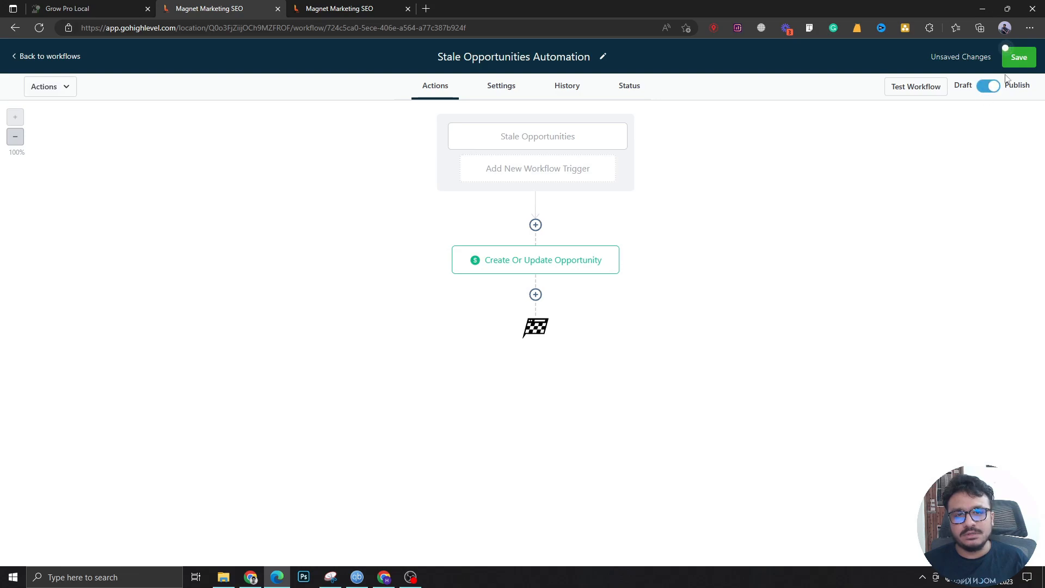
pyautogui.click(1017, 56)
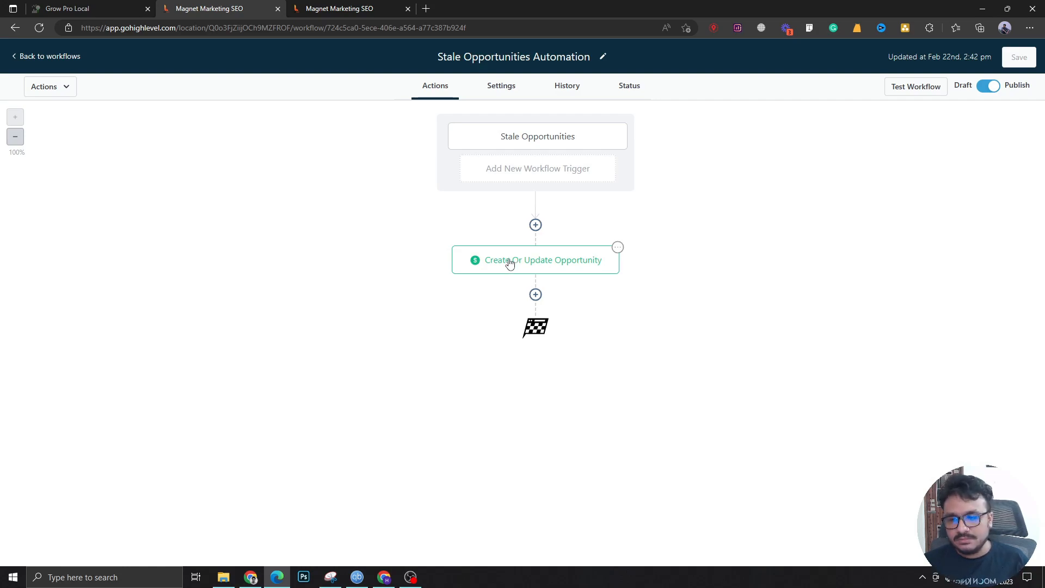
pyautogui.moveTo(208, 119)
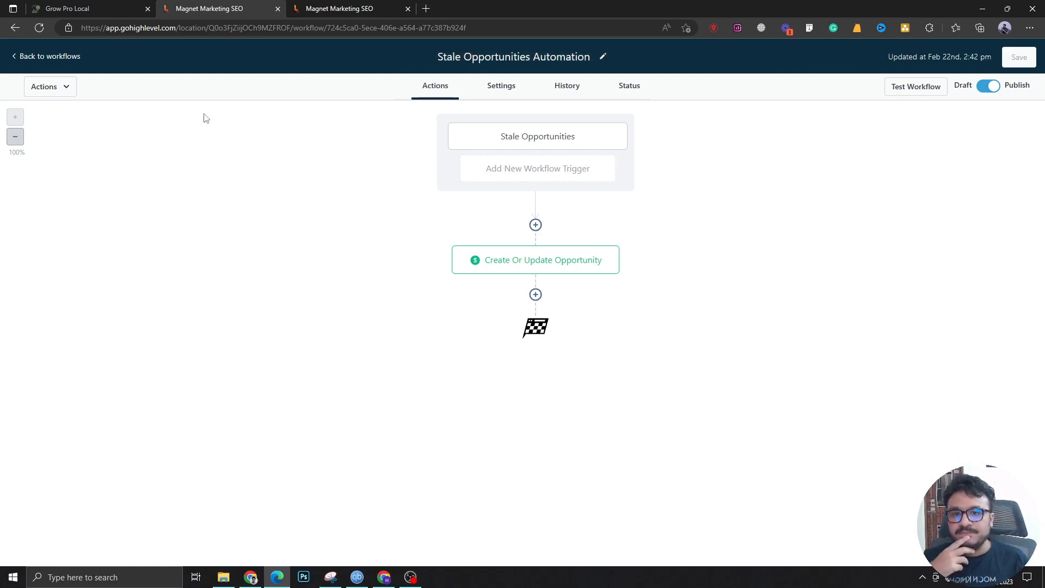
pyautogui.moveTo(203, 120)
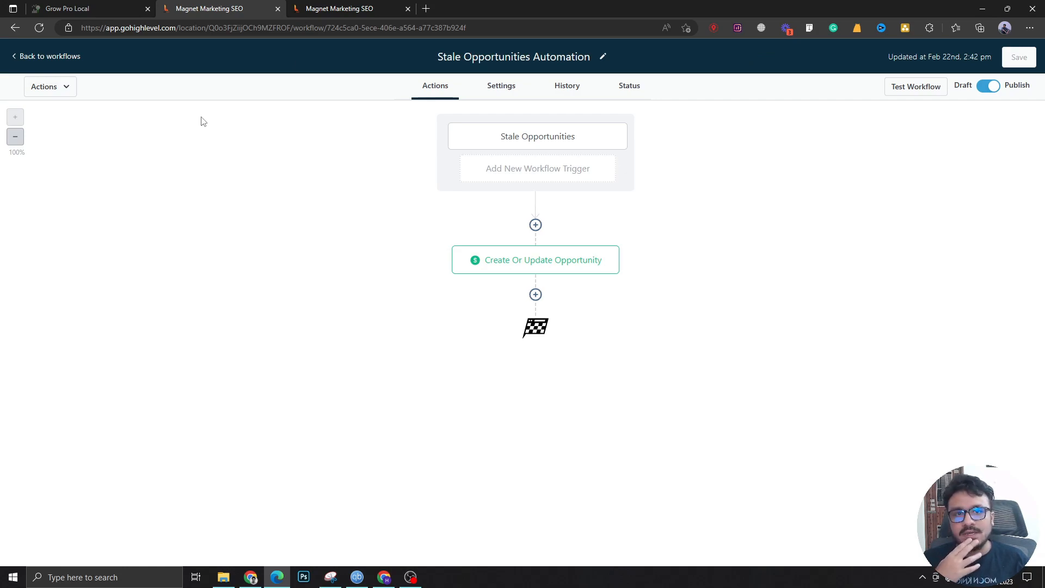
pyautogui.moveTo(462, 279)
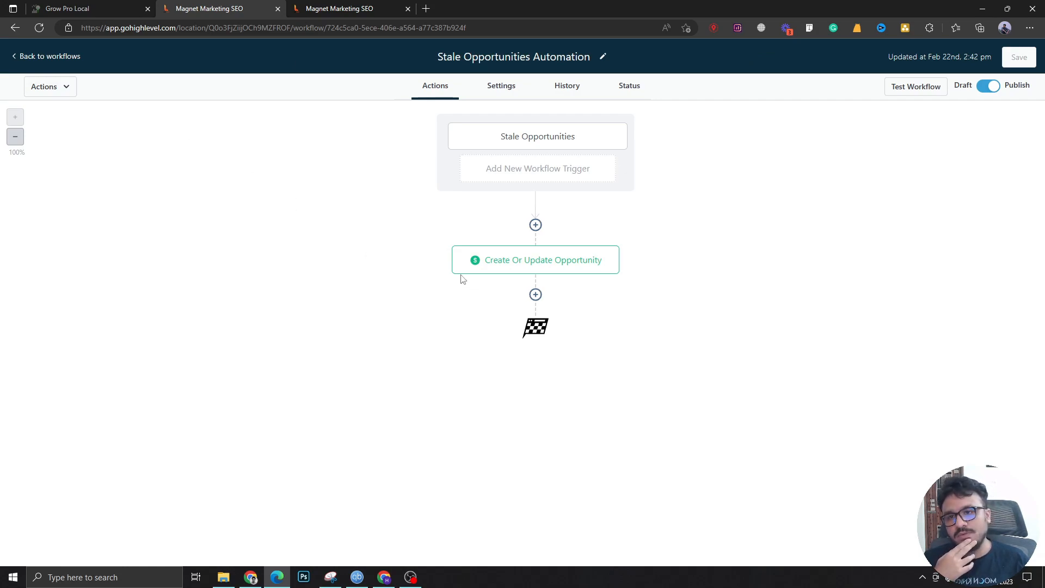
pyautogui.moveTo(537, 169)
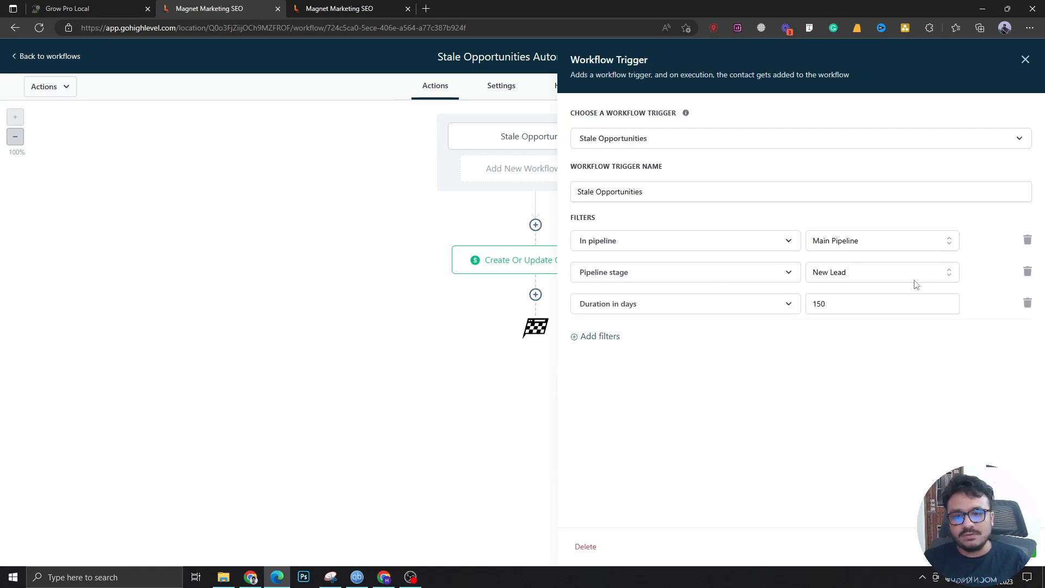
pyautogui.click(1025, 59)
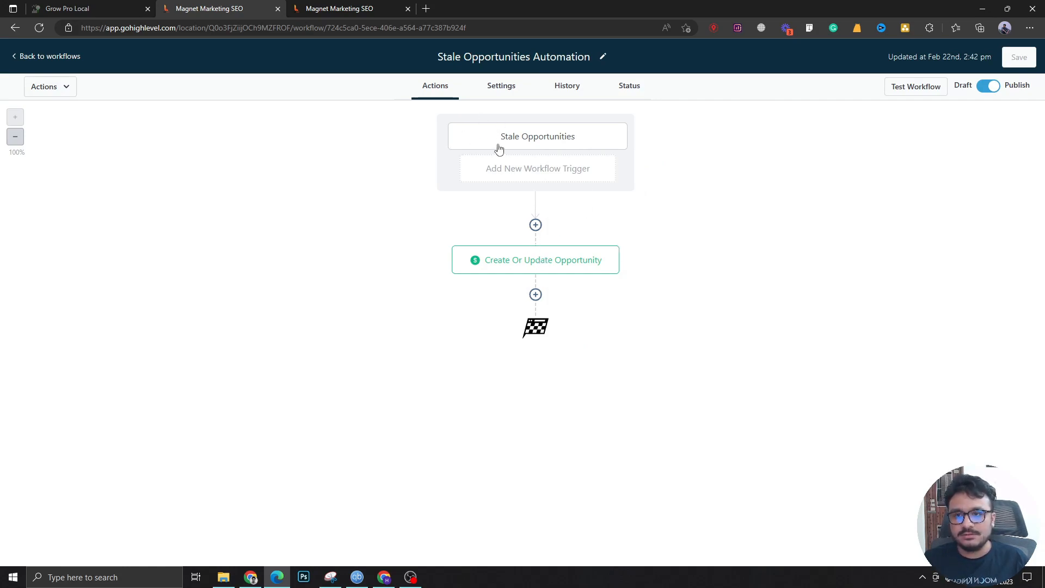
pyautogui.moveTo(593, 240)
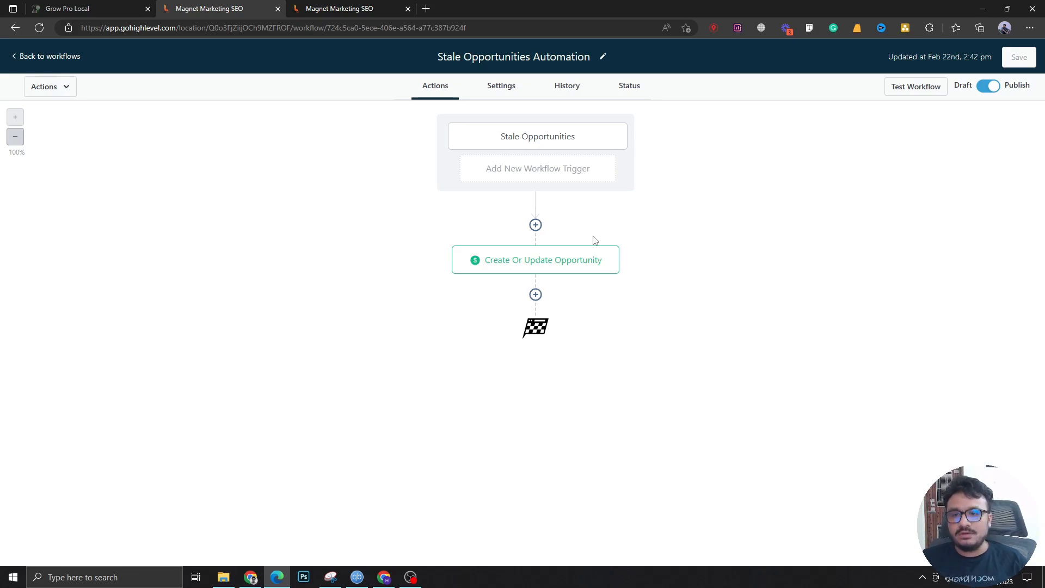